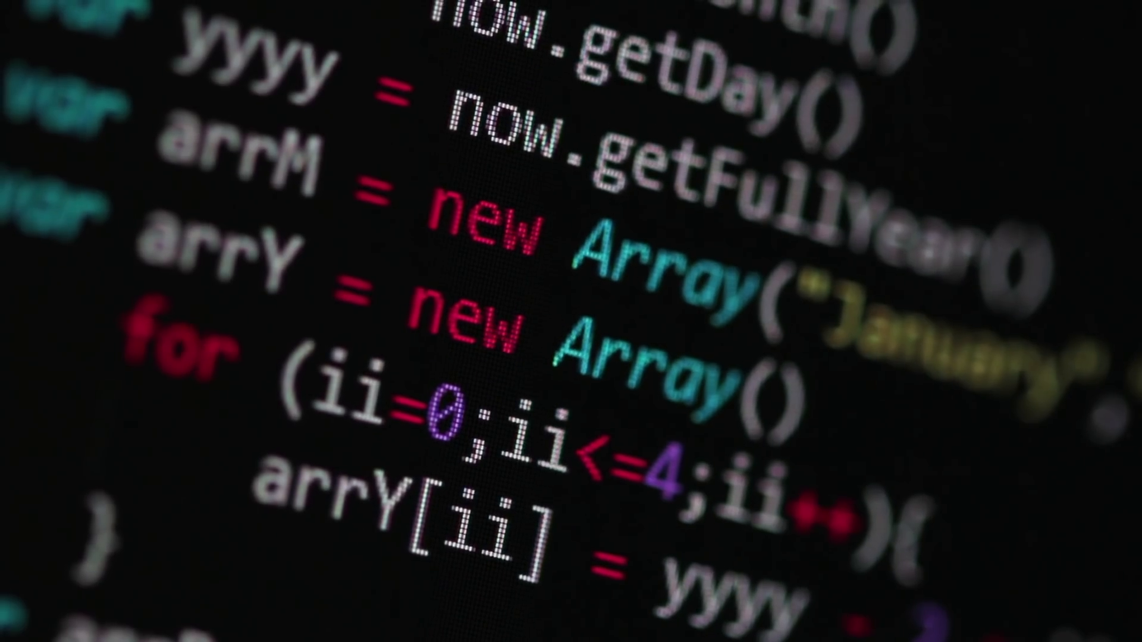
Reach the Tekkie Uni sign-in page with the account email already filled in.
{"action": "scroll", "scroll_direction": "down", "scroll_amount": 3}
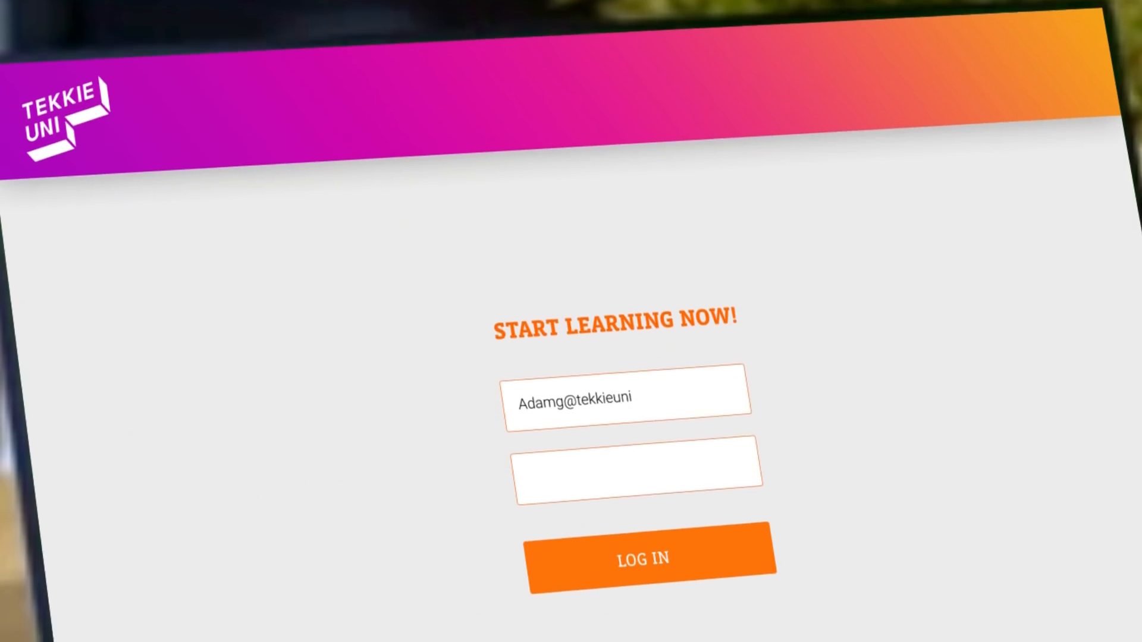
Enter the password and log in to land on the home dashboard.
{"action": "type", "text": "******"}
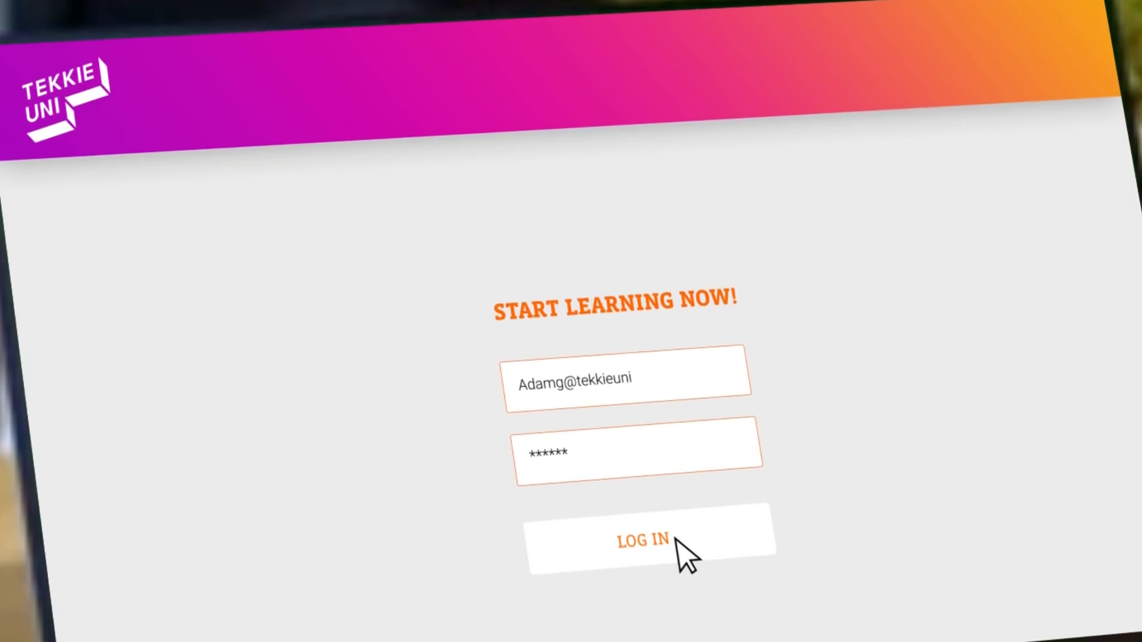
{"action": "left_click", "coordinate": [640, 540]}
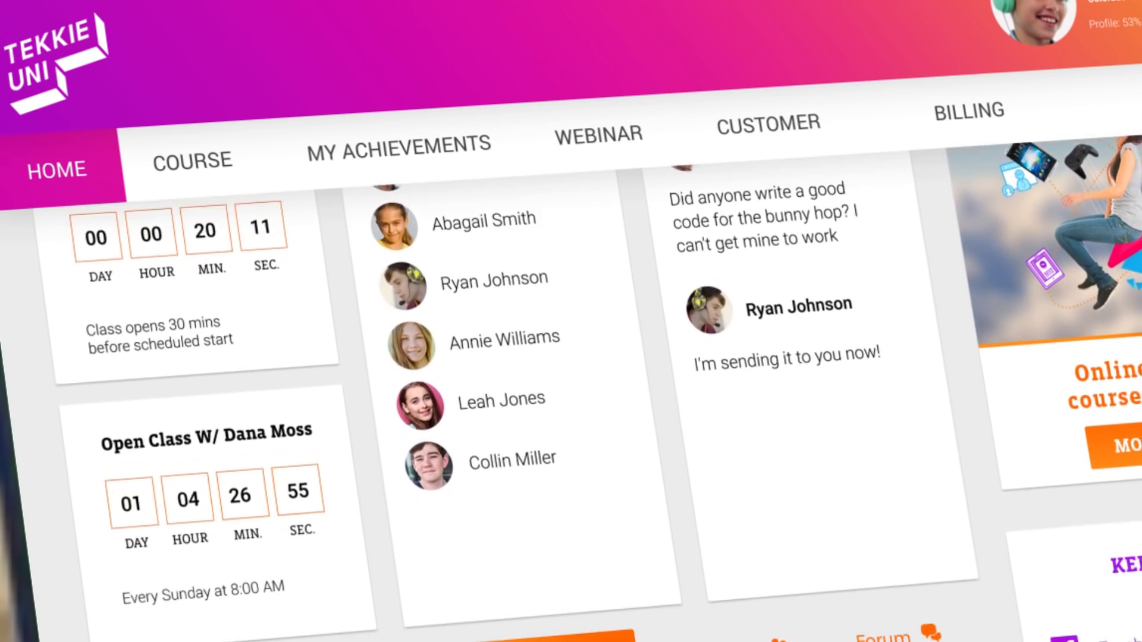
Browse the enrolled course cards and enter the live class with the teacher's video.
{"action": "left_click", "coordinate": [191, 159]}
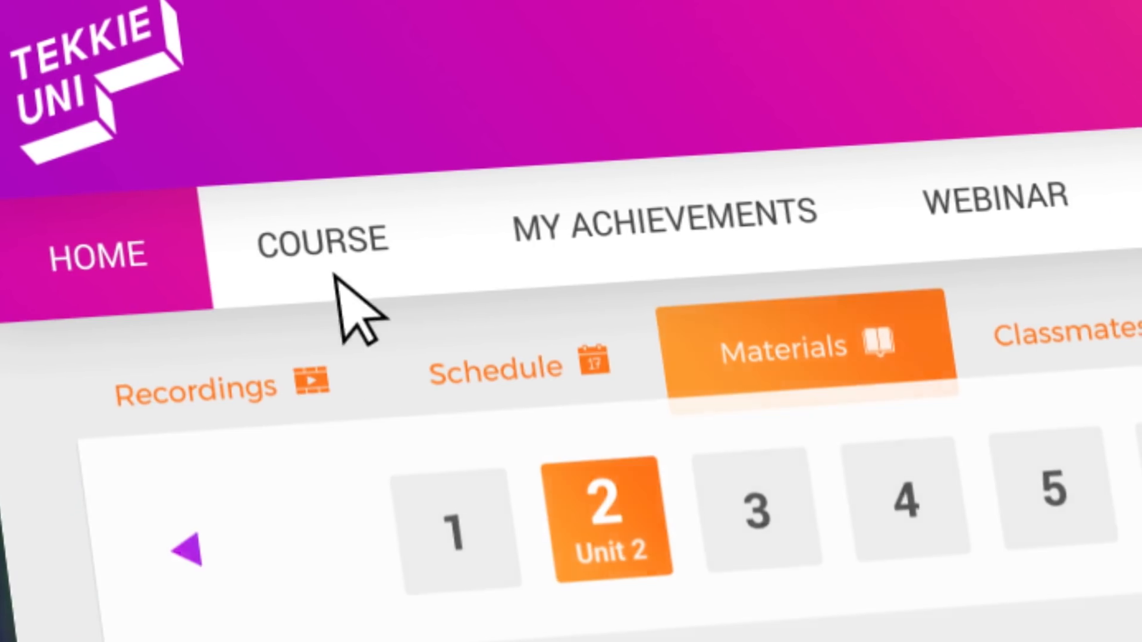
{"action": "left_click", "coordinate": [324, 240]}
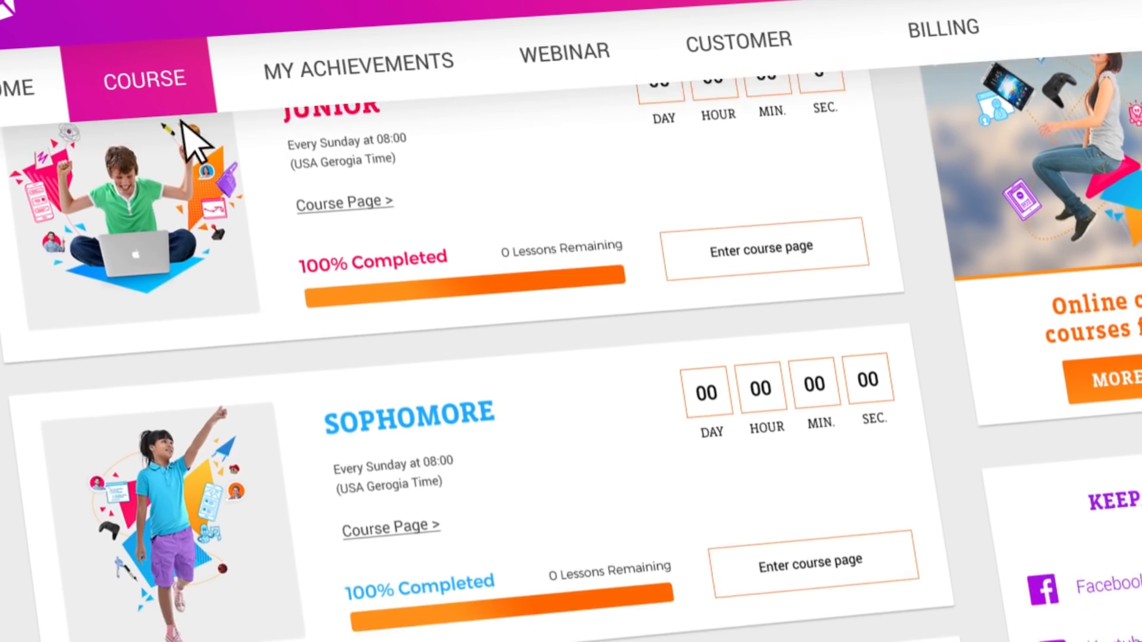
{"action": "scroll", "scroll_direction": "down", "scroll_amount": 3}
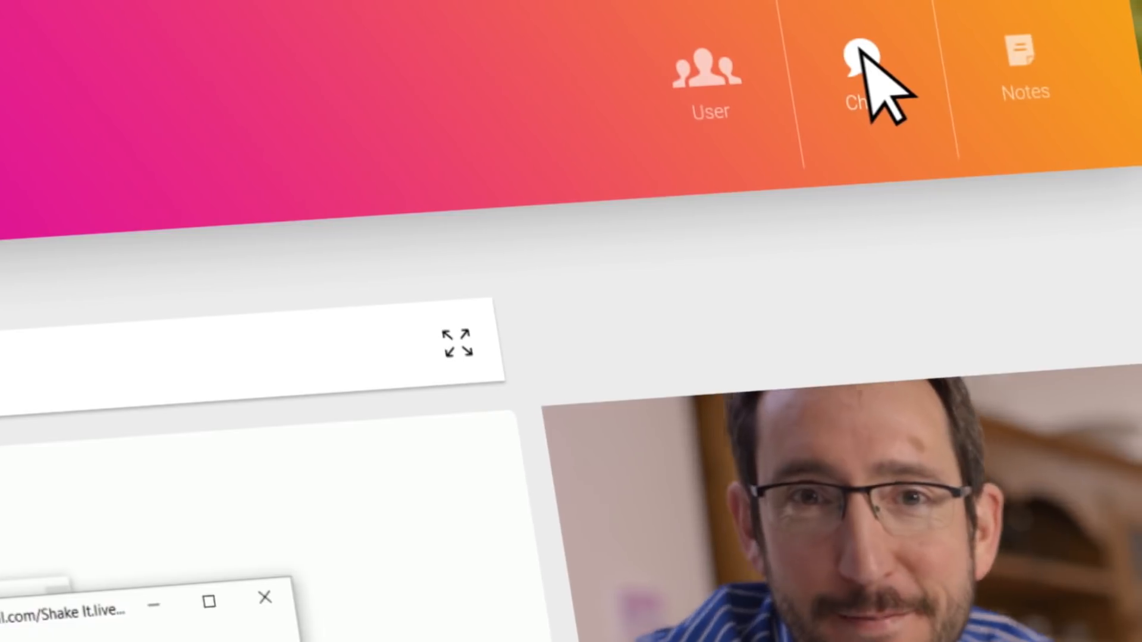
Use the class Chat to reach the recorded Shake It Lesson 4 session.
{"action": "left_click", "coordinate": [862, 69]}
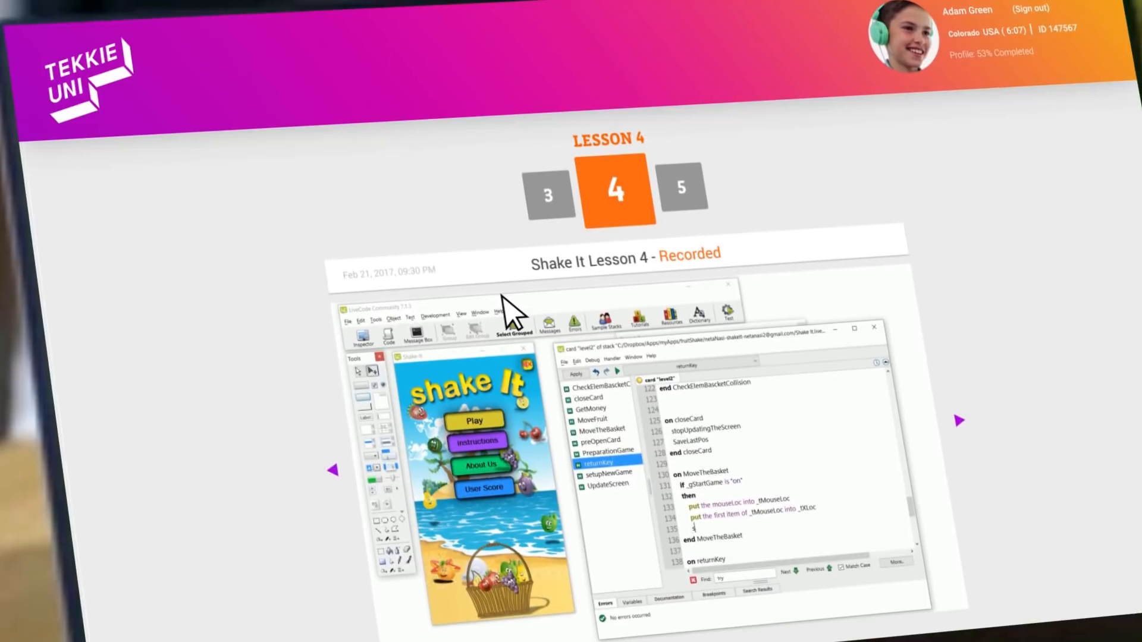
Leave the recording and return to the course Materials listing Unit 4: Vacation Time.
{"action": "scroll", "scroll_direction": "down", "scroll_amount": 3}
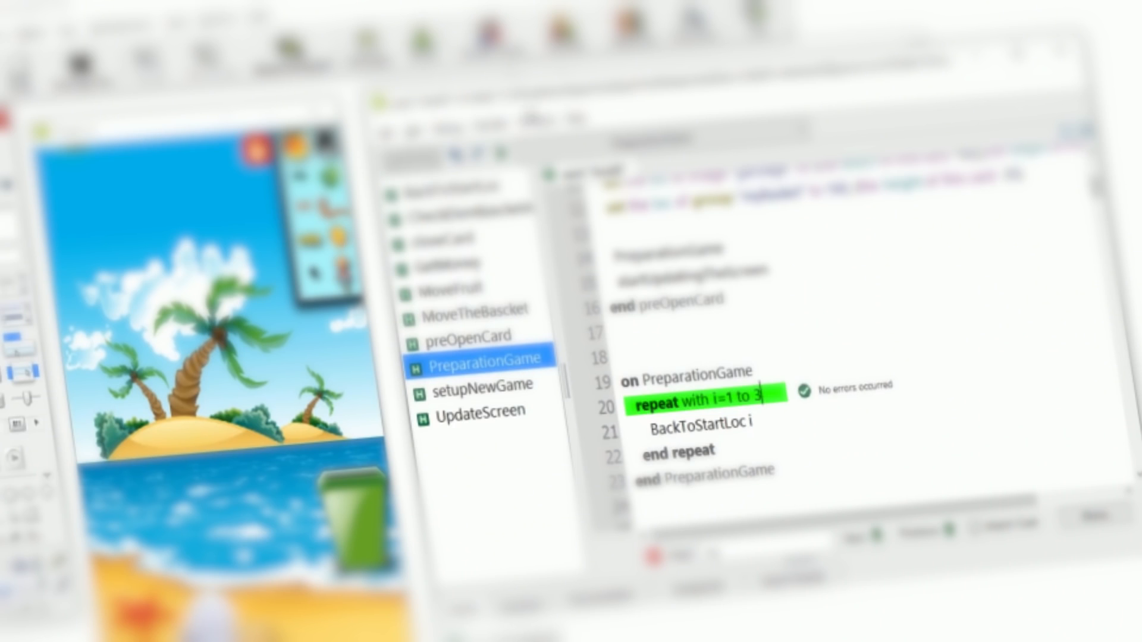
{"action": "left_click", "coordinate": [733, 113]}
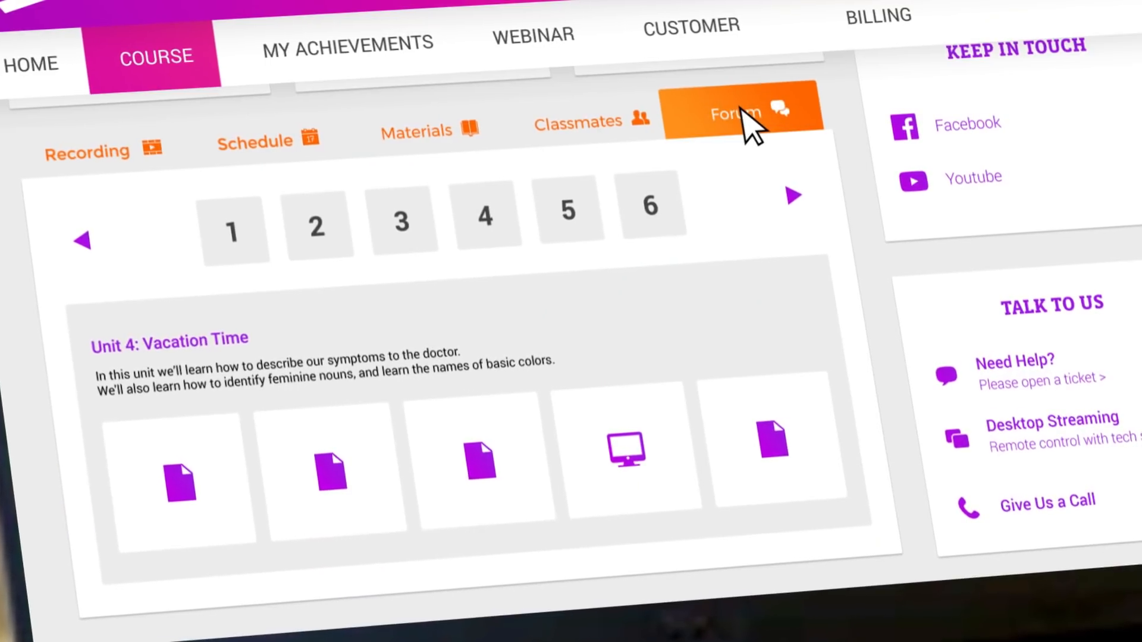
Visit the Forum, then the Customer Care & Support page with its help-topic tiles.
{"action": "left_click", "coordinate": [735, 114]}
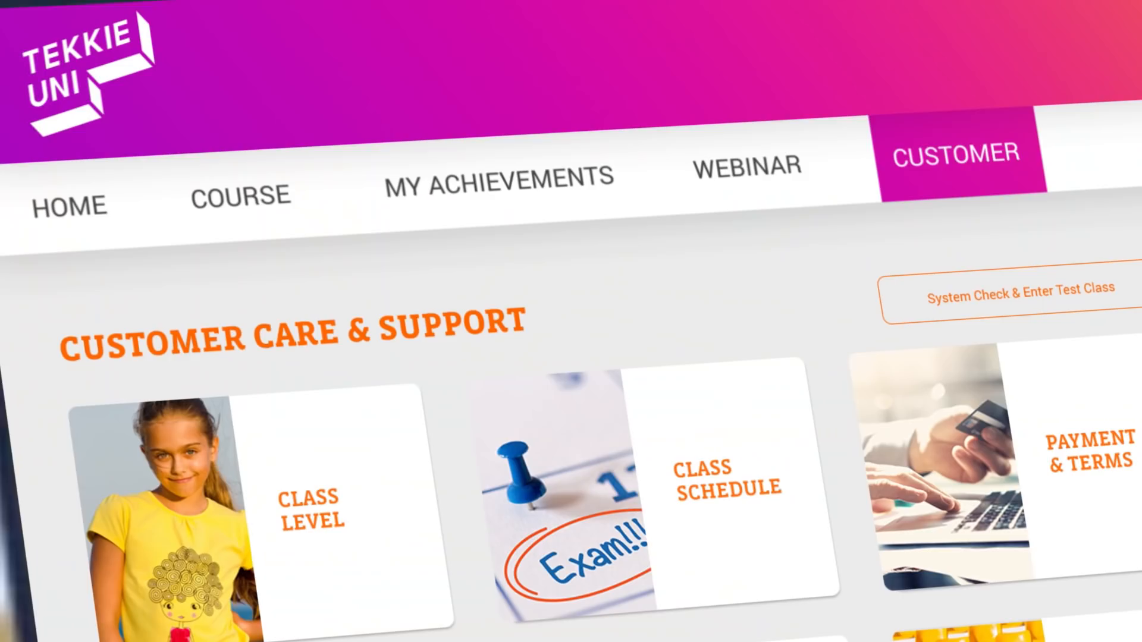
{"action": "scroll", "scroll_direction": "down", "scroll_amount": 3}
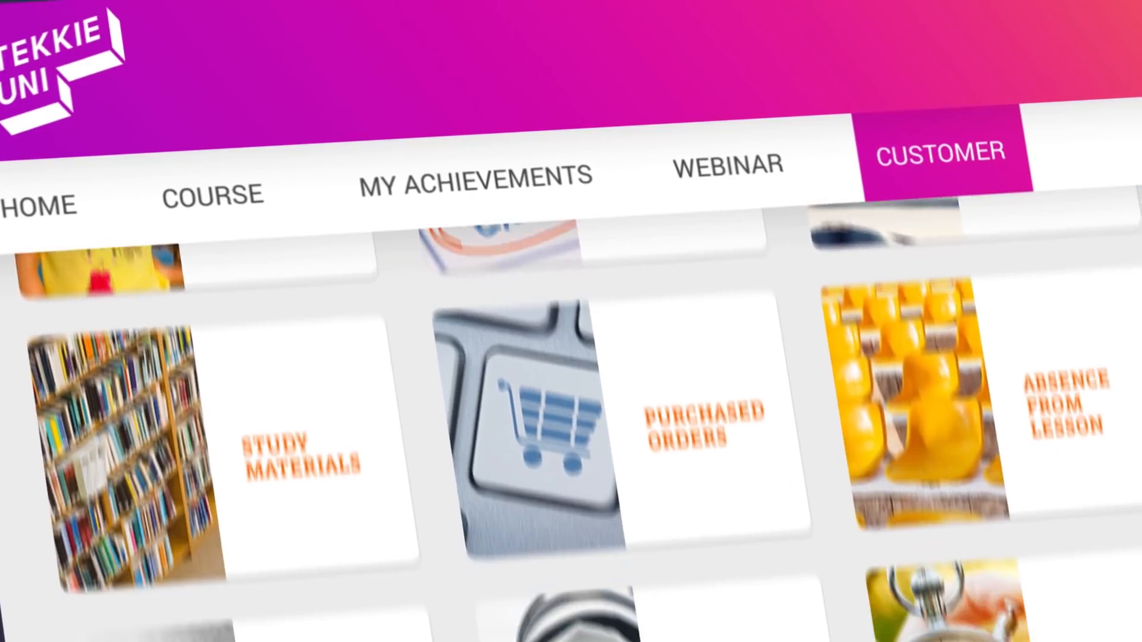